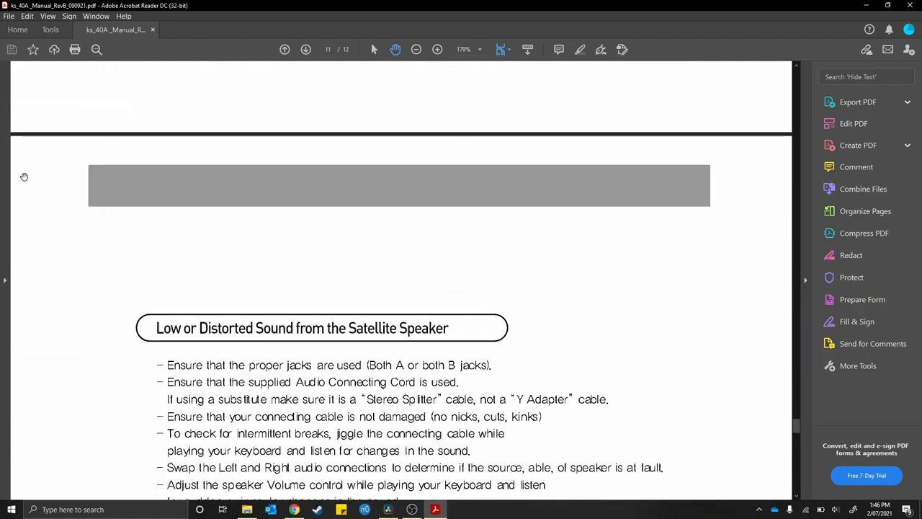
- Take single captures of the two-tone signal, then run continuous acquisition at 500 µs/div
click(305, 49)
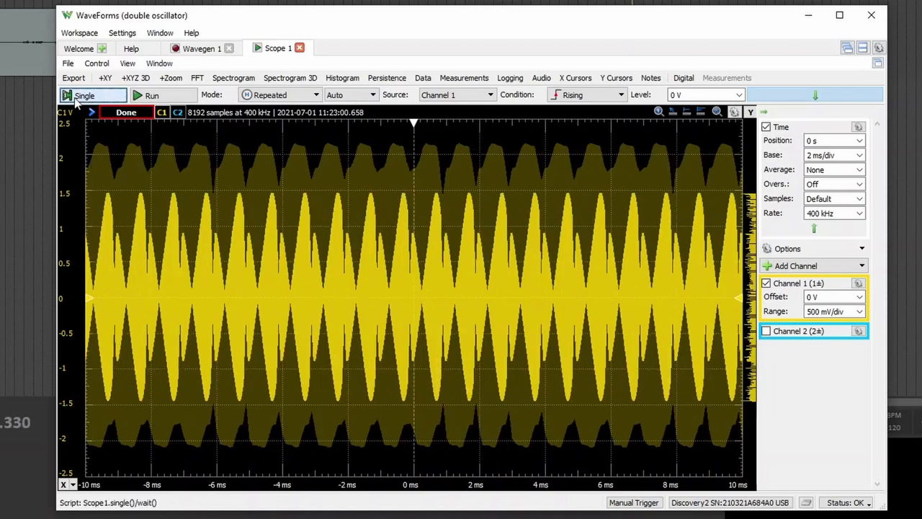
click(152, 95)
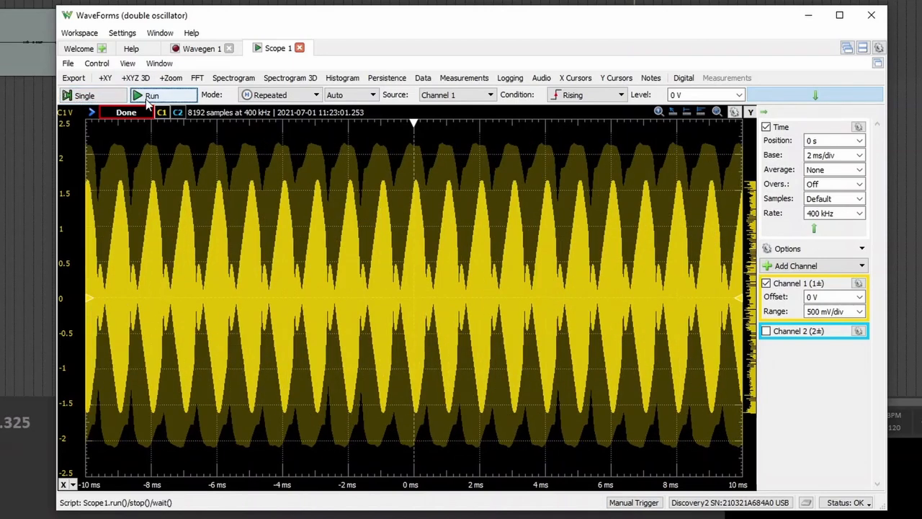
click(151, 94)
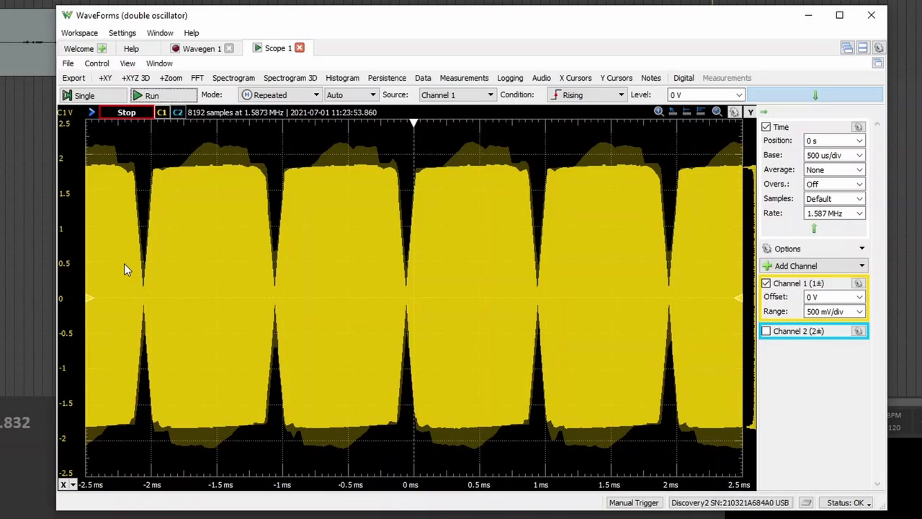
click(151, 94)
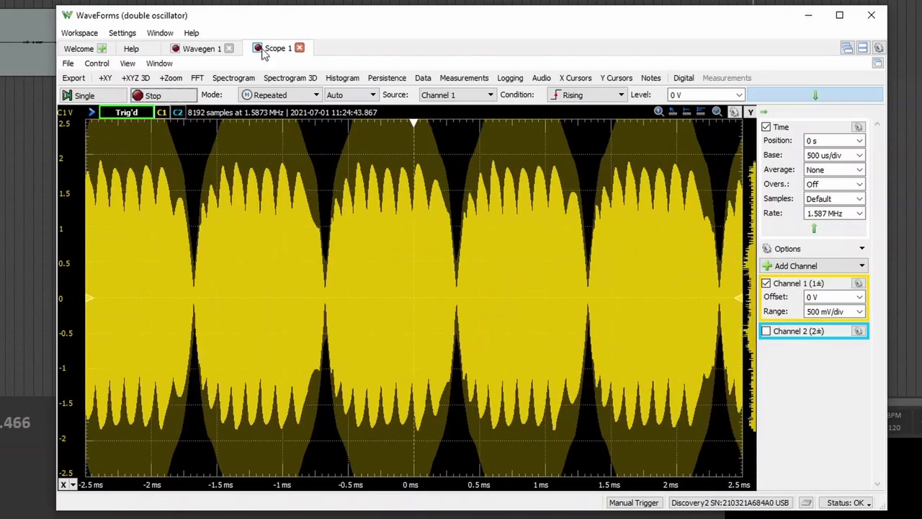